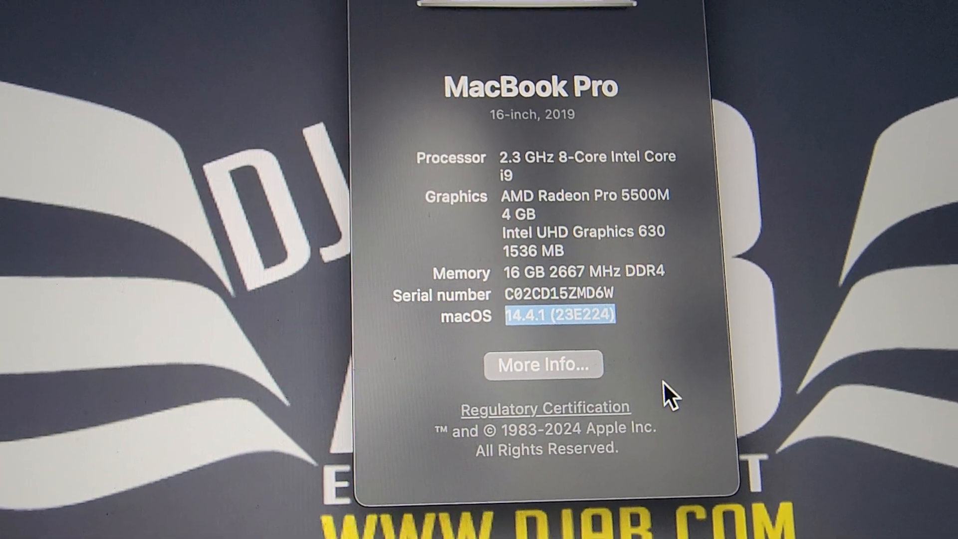
Open About This Mac's More Info page to review the MacBook Pro's Sonoma 14.4.1 details
left_click(542, 365)
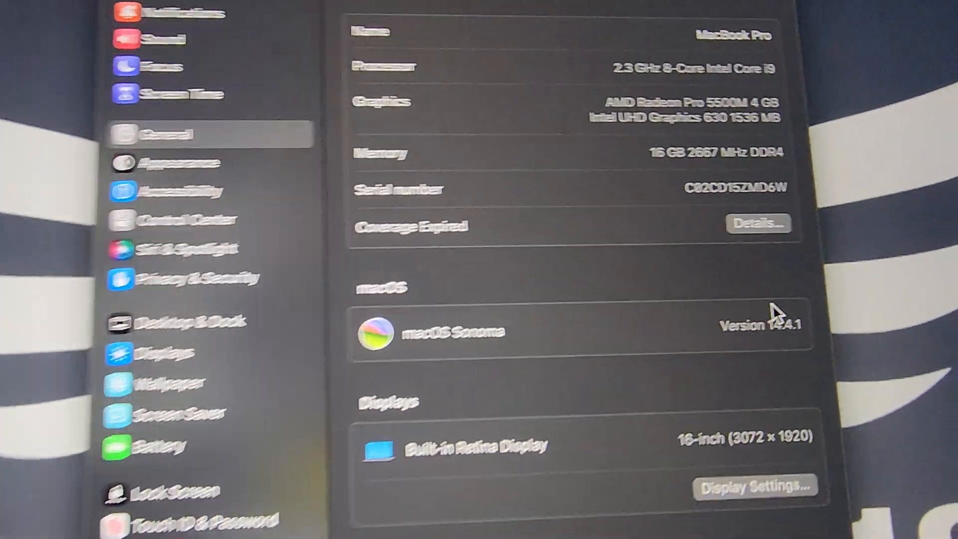
scroll("down", 3)
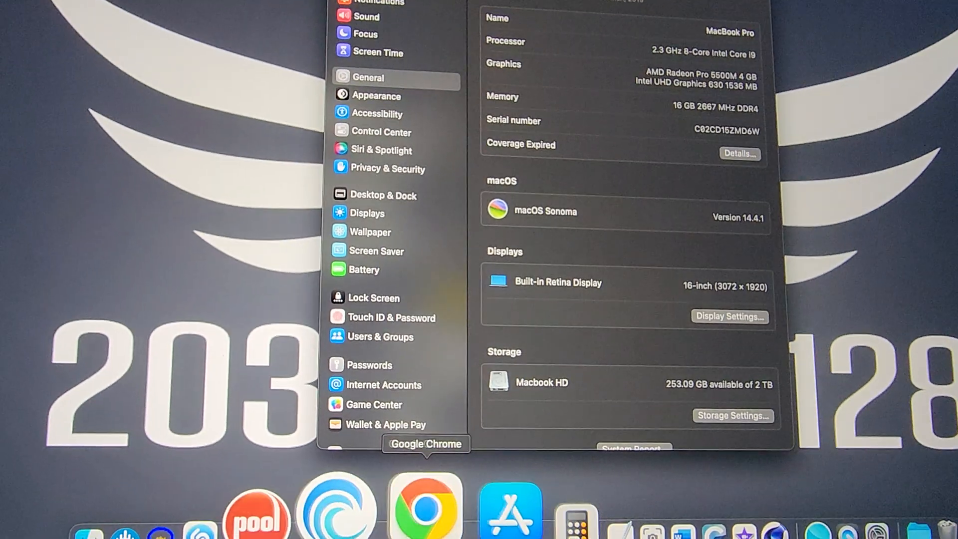
In Chrome, scroll the 'sonoma 14.4.1 usb issues' results and the Apple Community USB hub thread
left_click(424, 506)
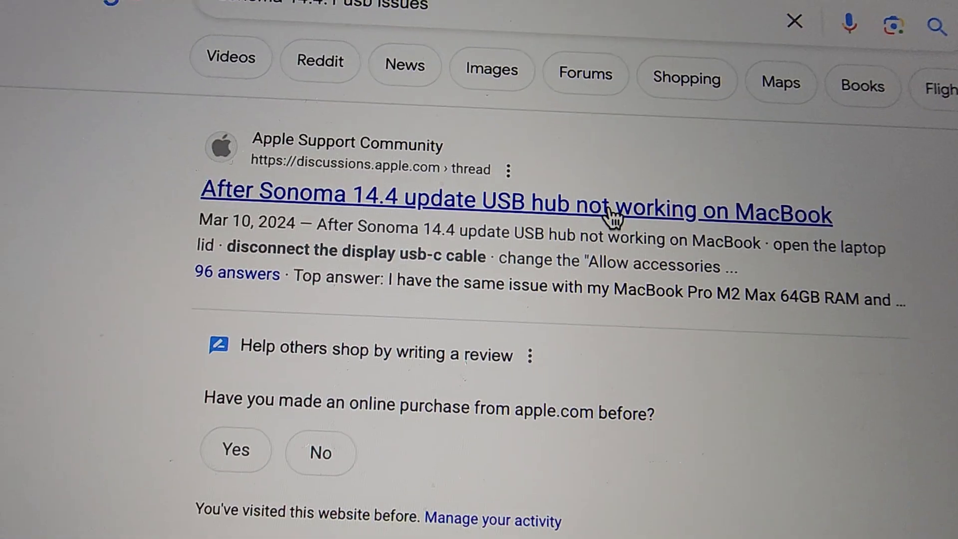
scroll("down", 3)
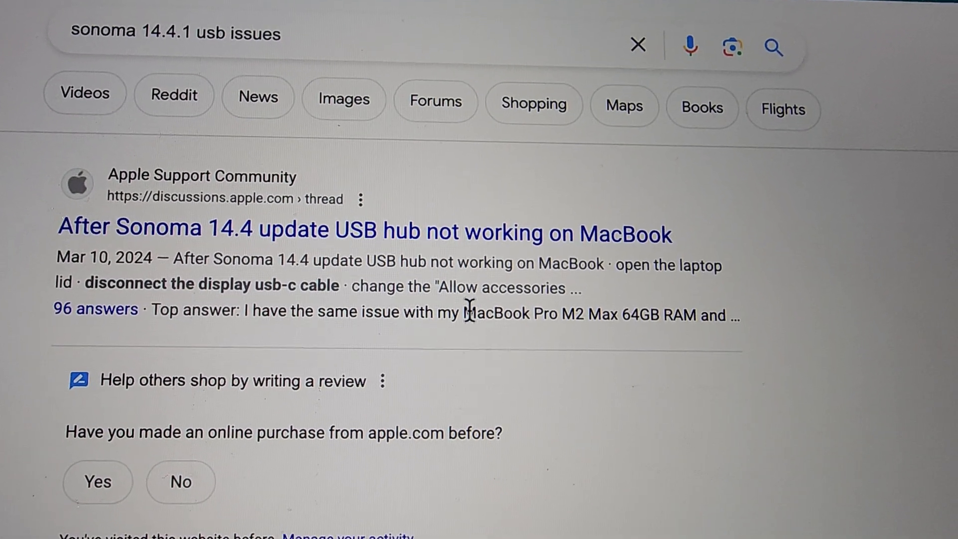
scroll("down", 3)
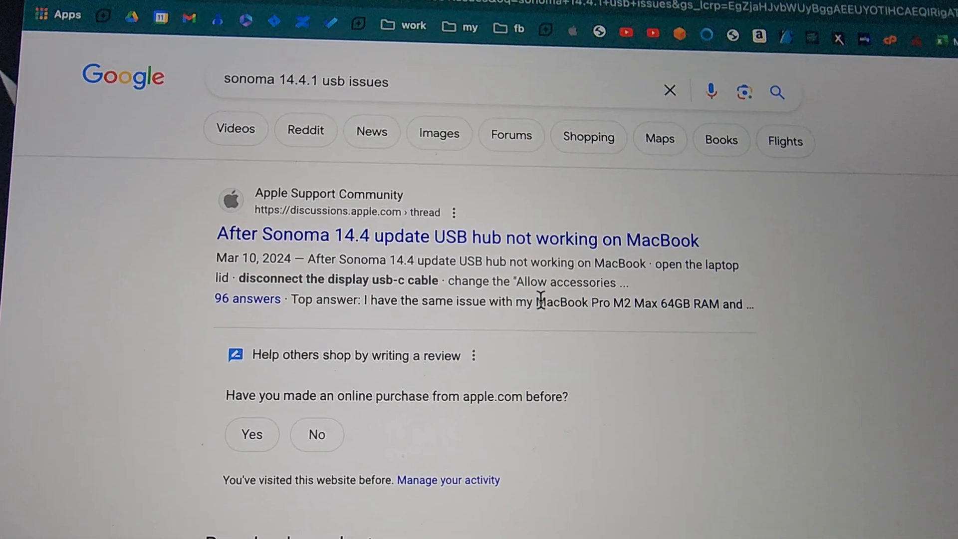
scroll("down", 3)
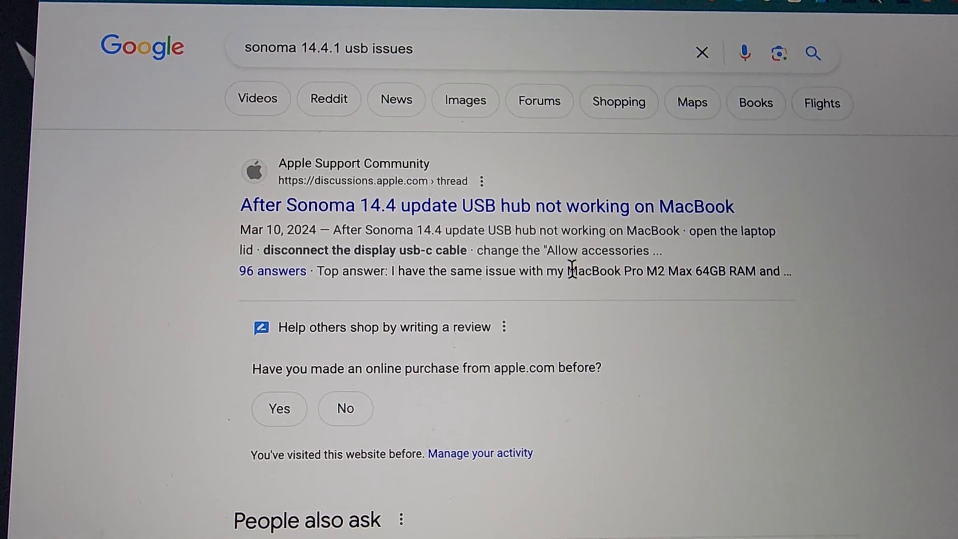
scroll("down", 3)
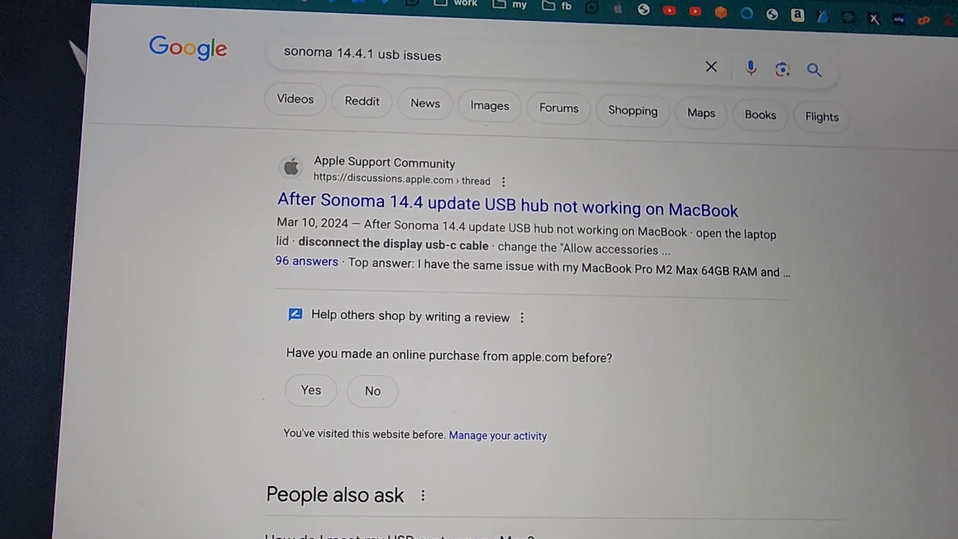
scroll("down", 3)
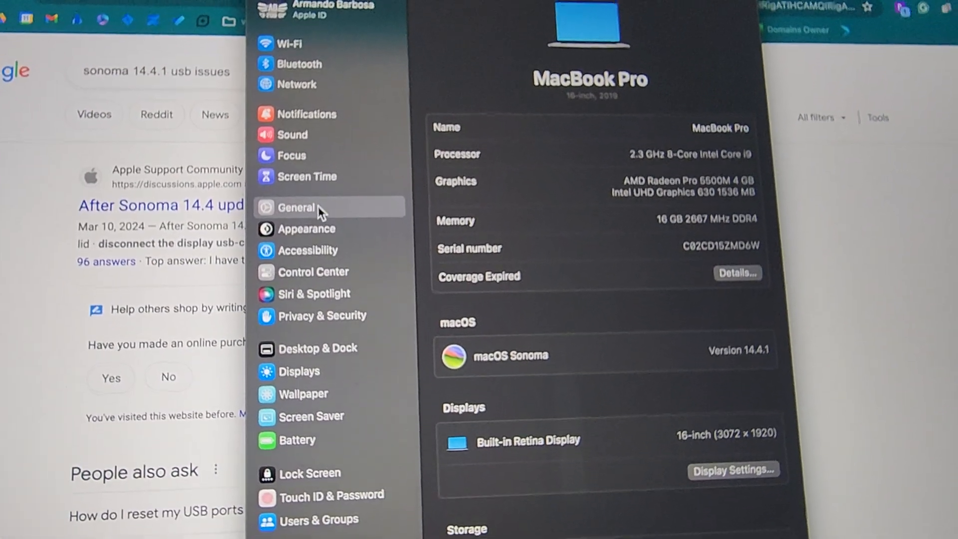
Turn off automatic download of new updates and automatic macOS update installs
left_click(318, 9)
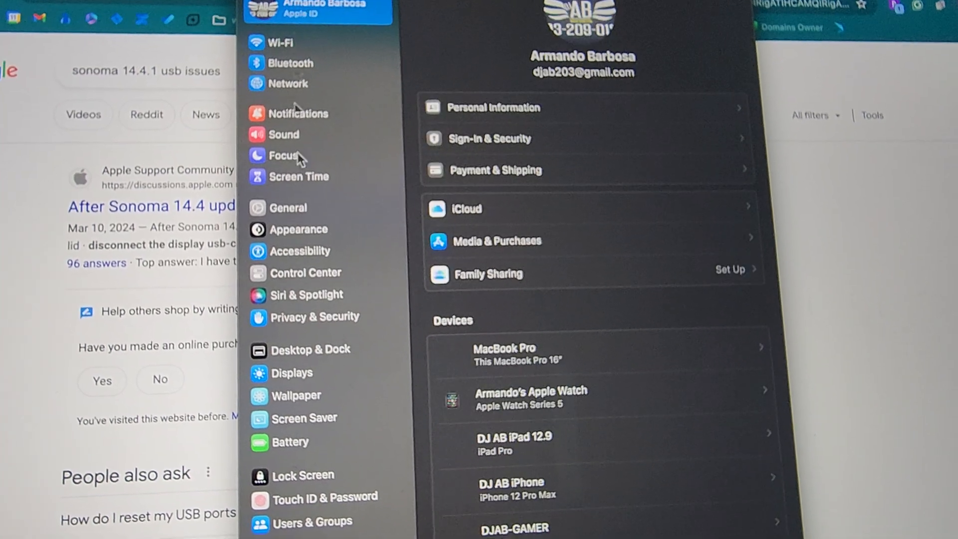
left_click(288, 207)
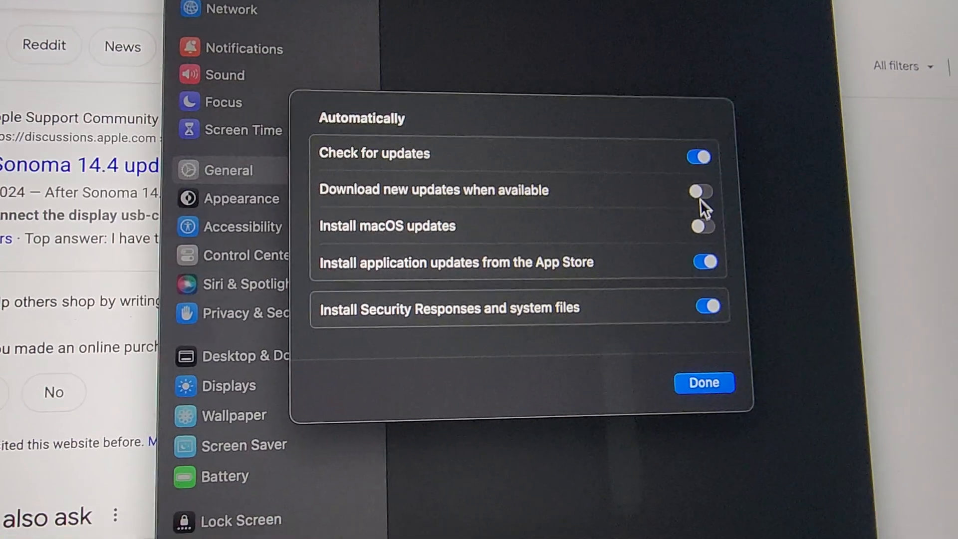
left_click(703, 383)
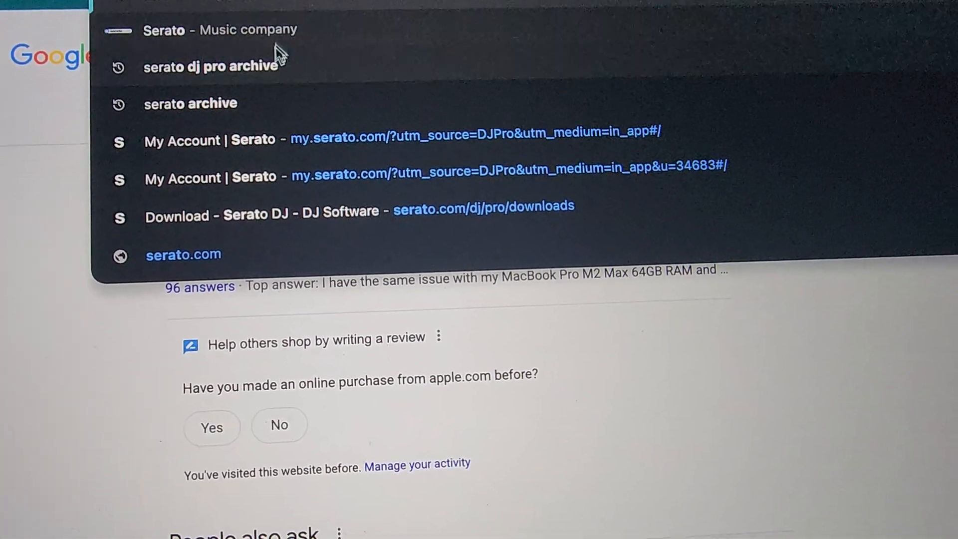
Rerun the 'serato archive' search and open a serato.com result
left_click(191, 103)
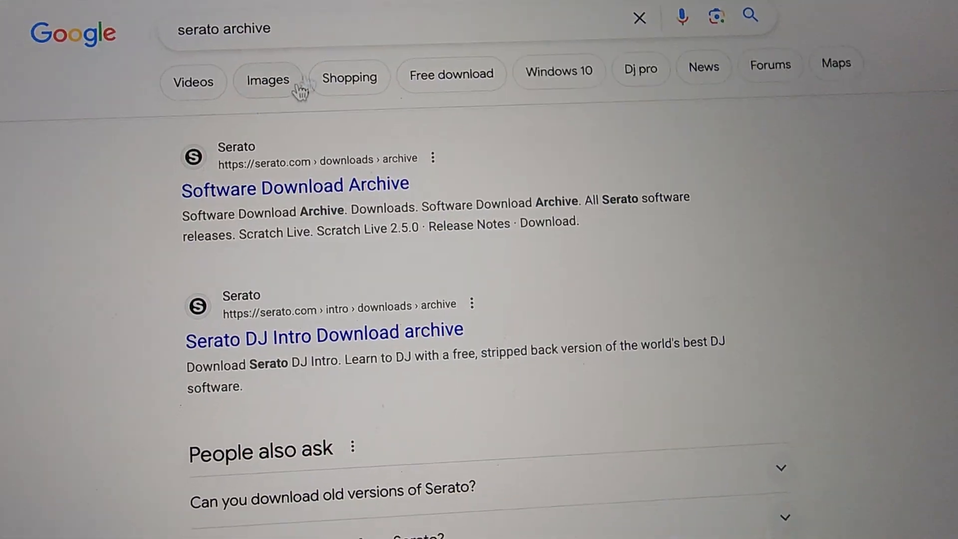
scroll("down", 3)
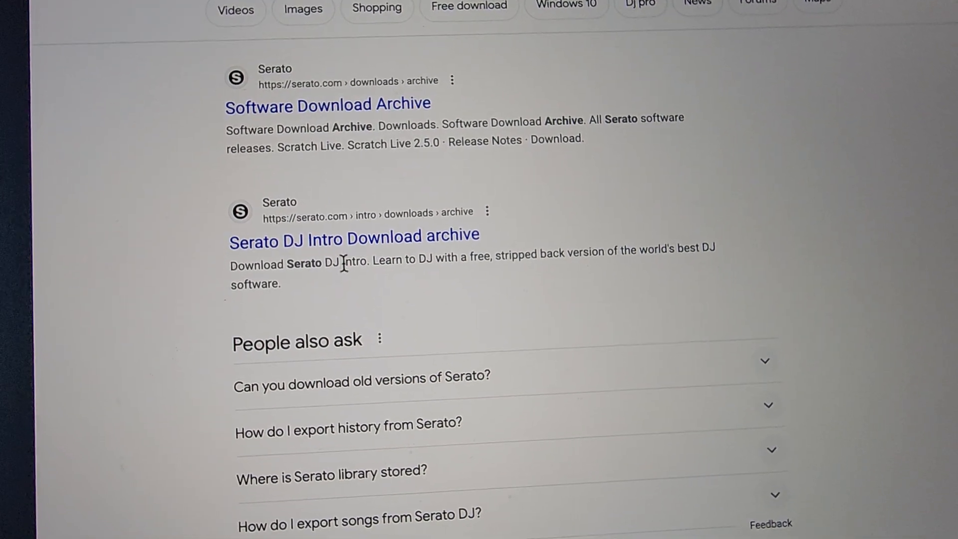
left_click(353, 236)
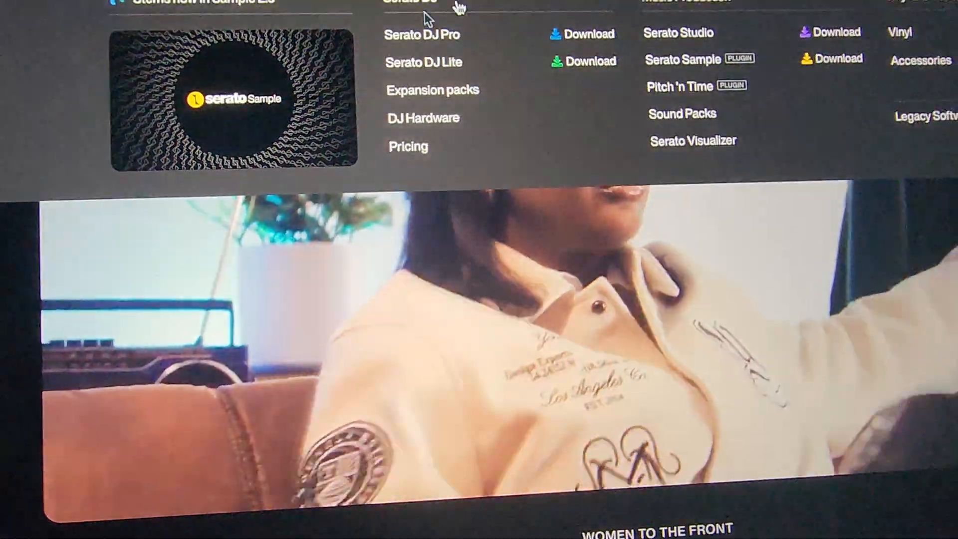
Open Serato DJ Pro's Downloads tab showing version 3.1.3 and the Sonoma notice
left_click(421, 35)
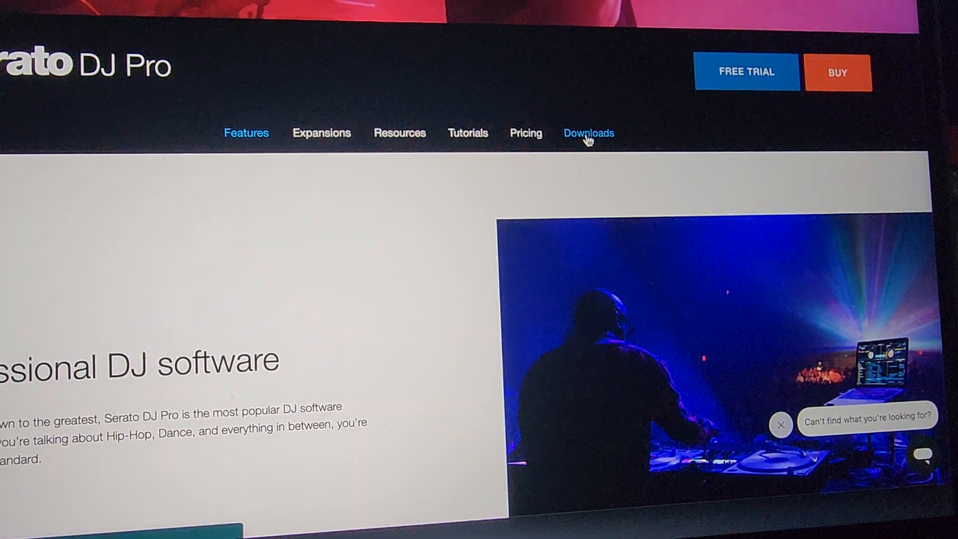
left_click(588, 133)
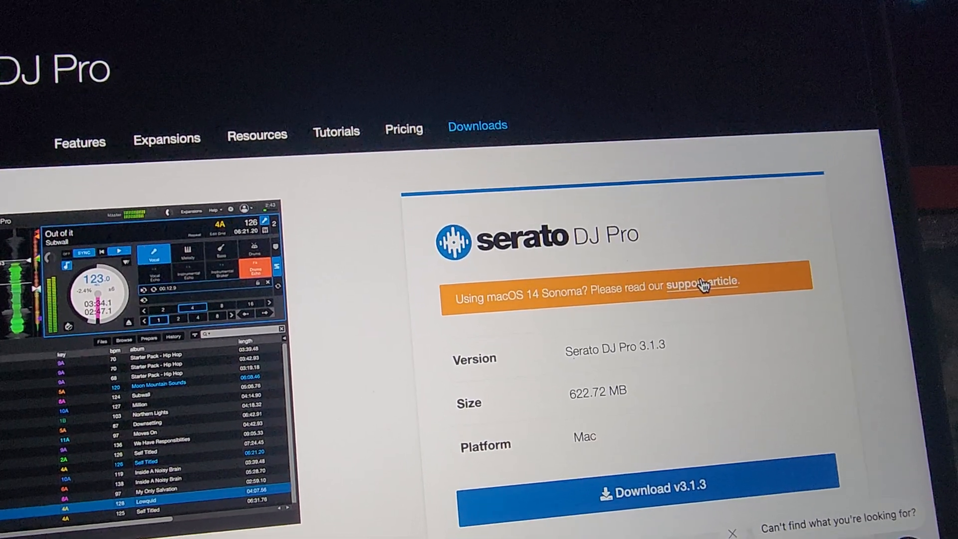
Open the Sonoma banner's support article and scroll its supported hardware list
left_click(701, 284)
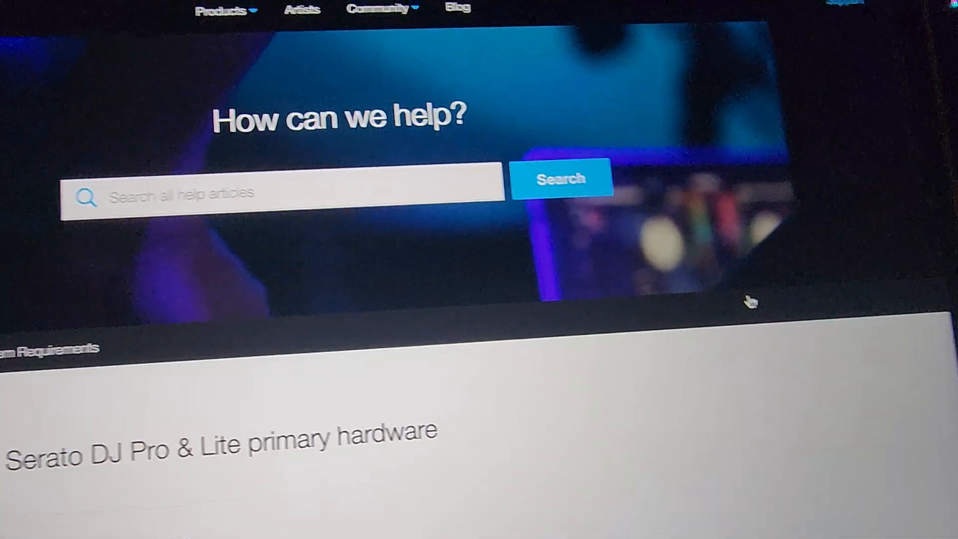
scroll("down", 3)
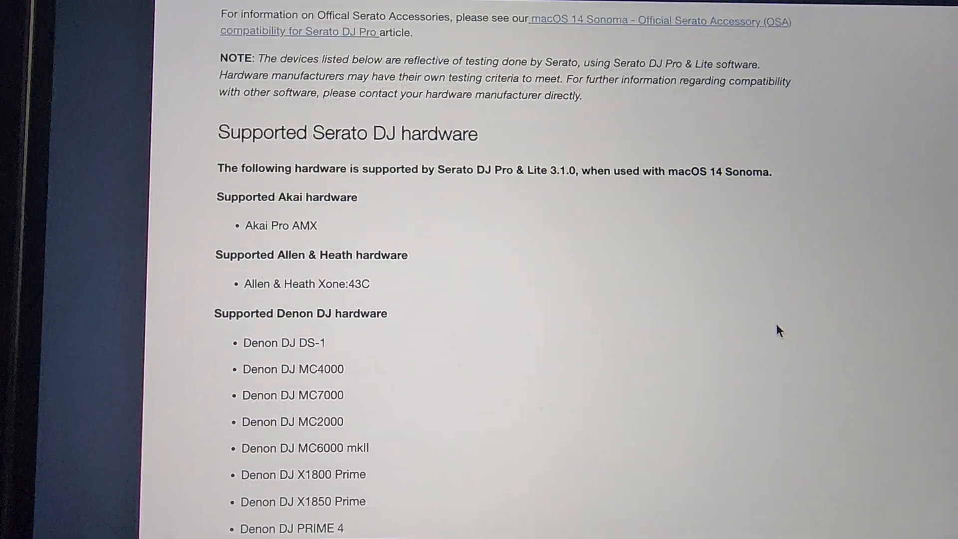
scroll("down", 3)
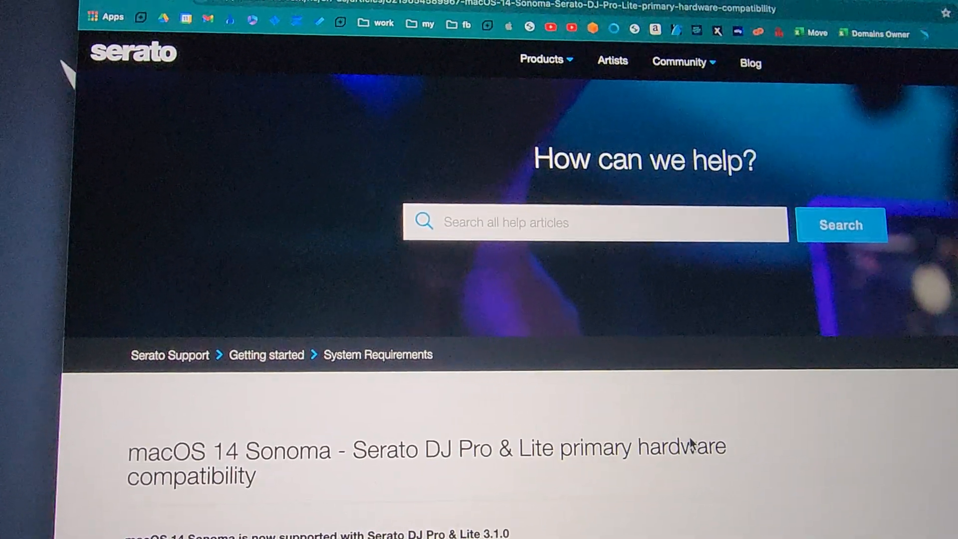
scroll("down", 3)
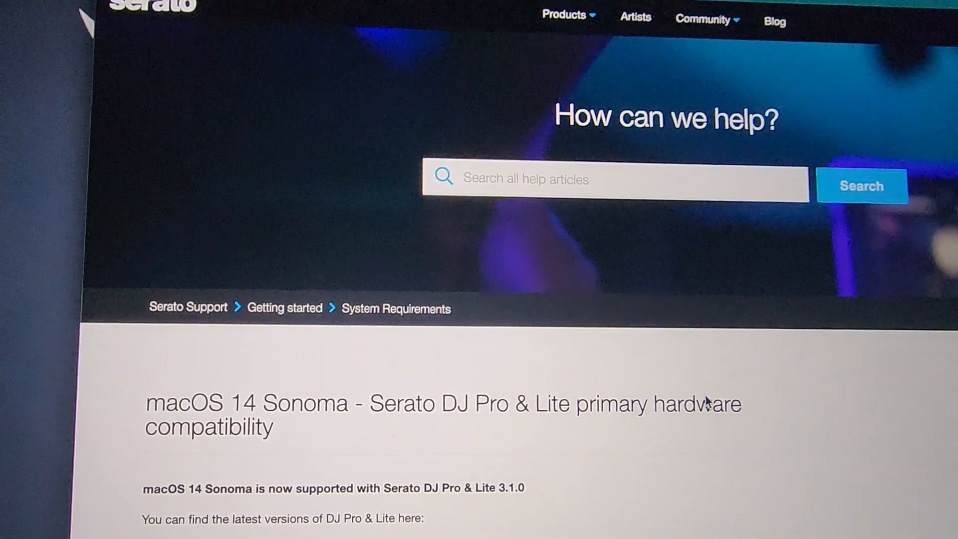